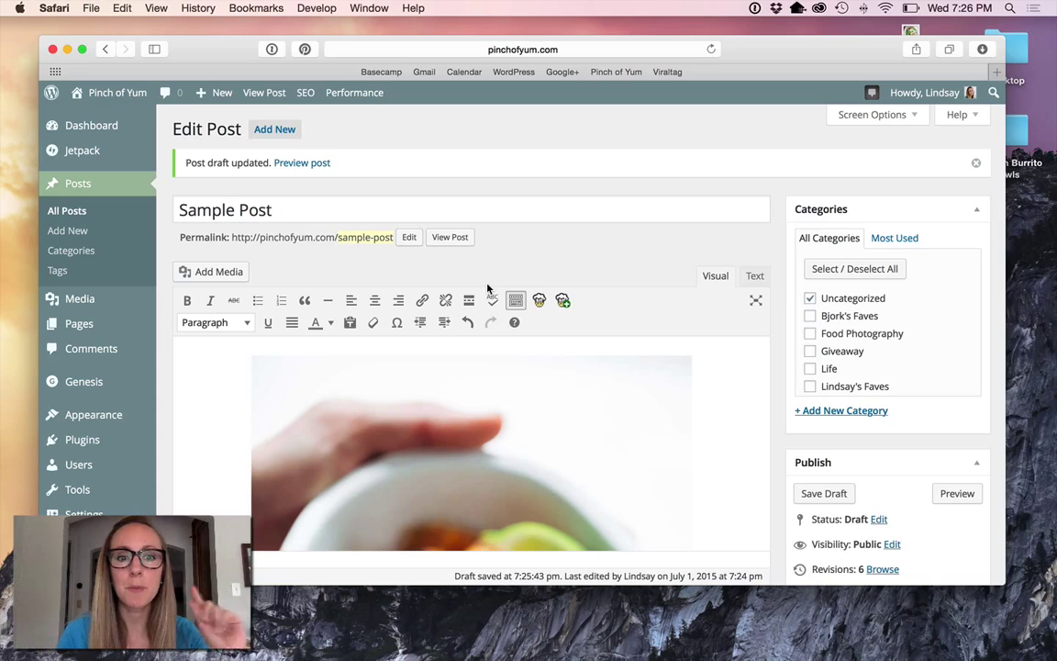
Upload Sample-Pinterest-Image.jpg from the Desktop and insert it at the end of the post
scroll(down, 3)
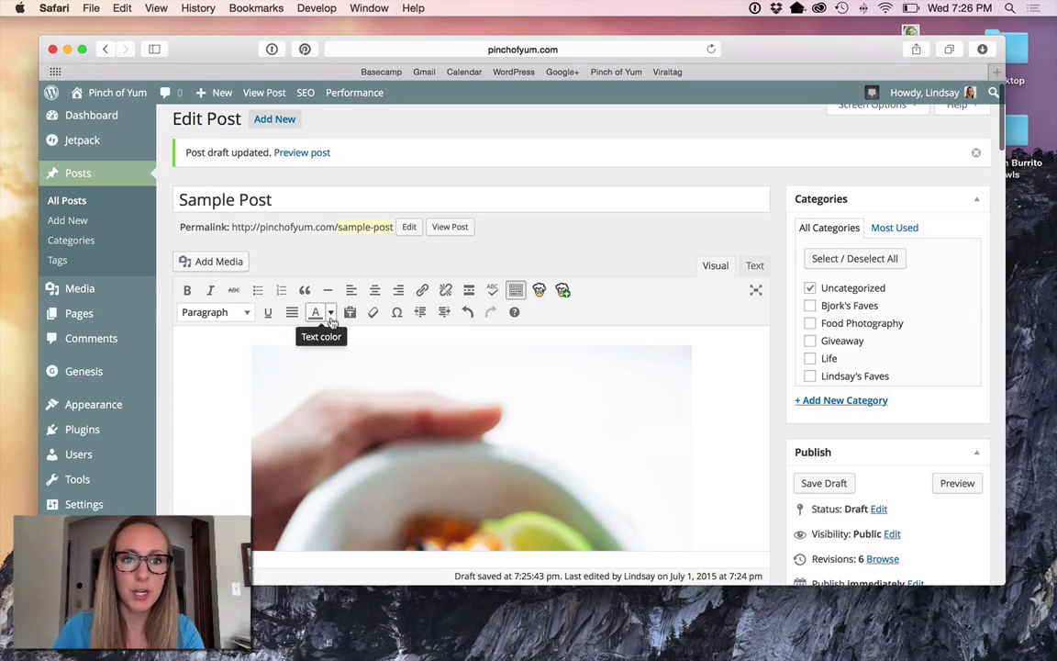
scroll(down, 3)
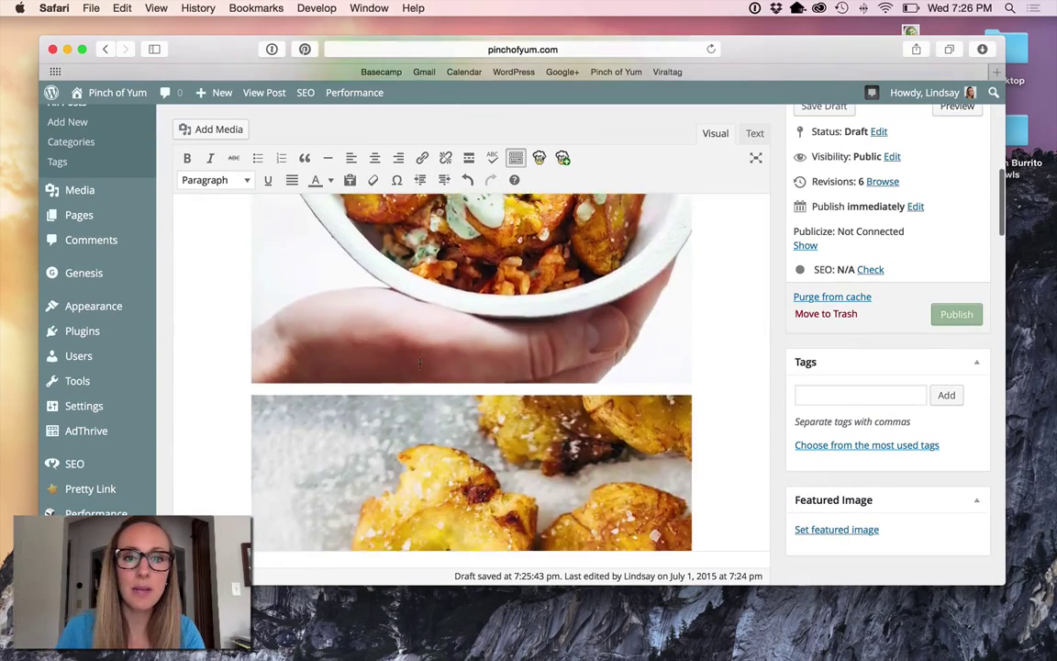
scroll(down, 3)
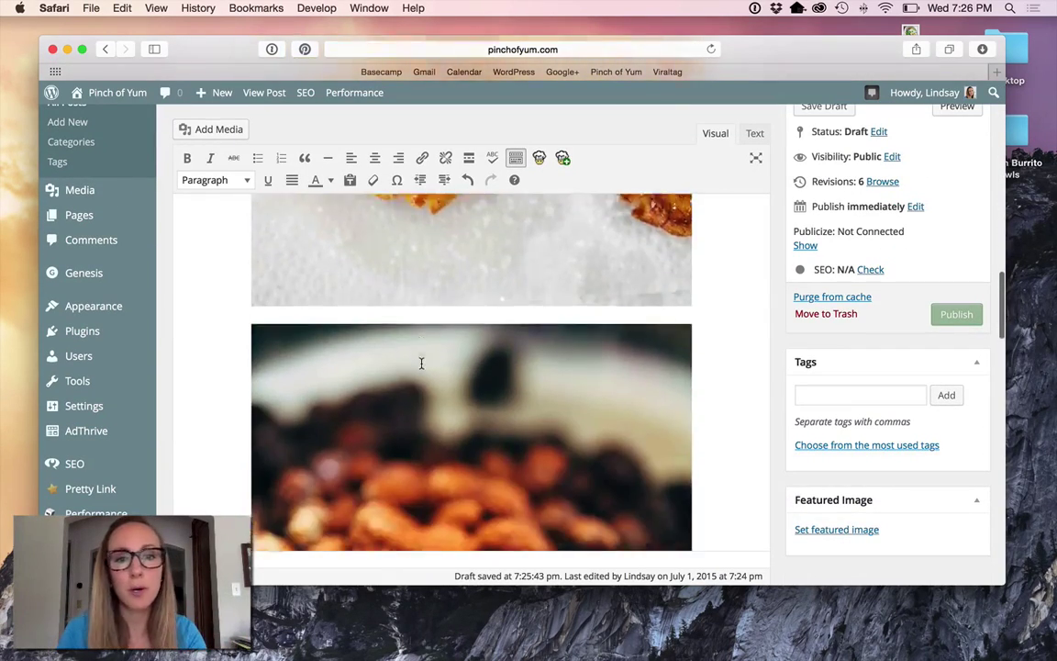
scroll(down, 3)
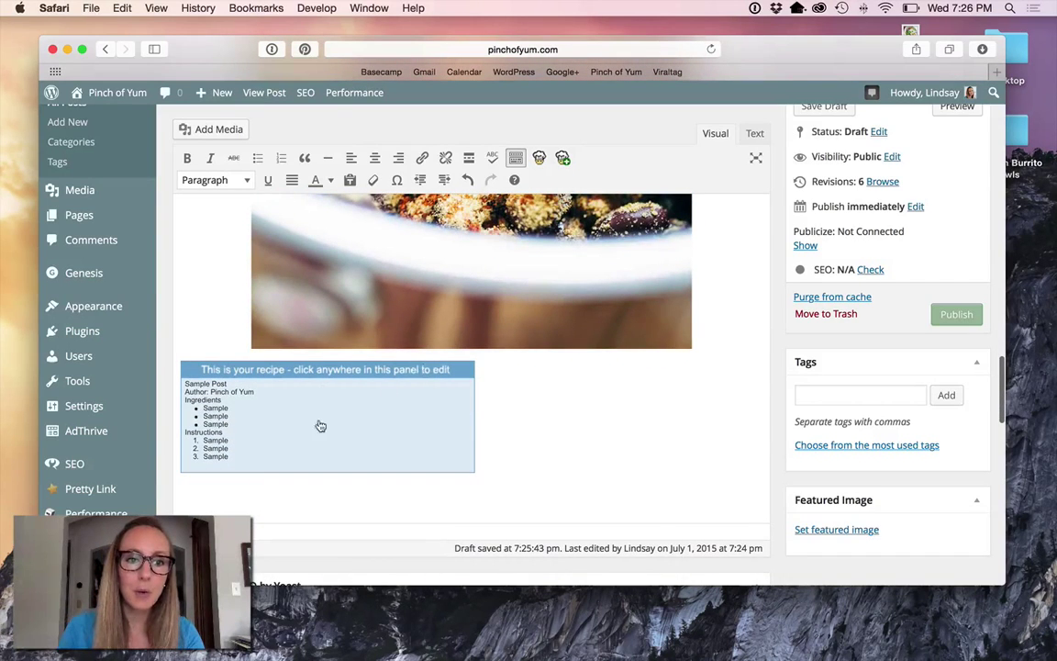
mouse_move(277, 496)
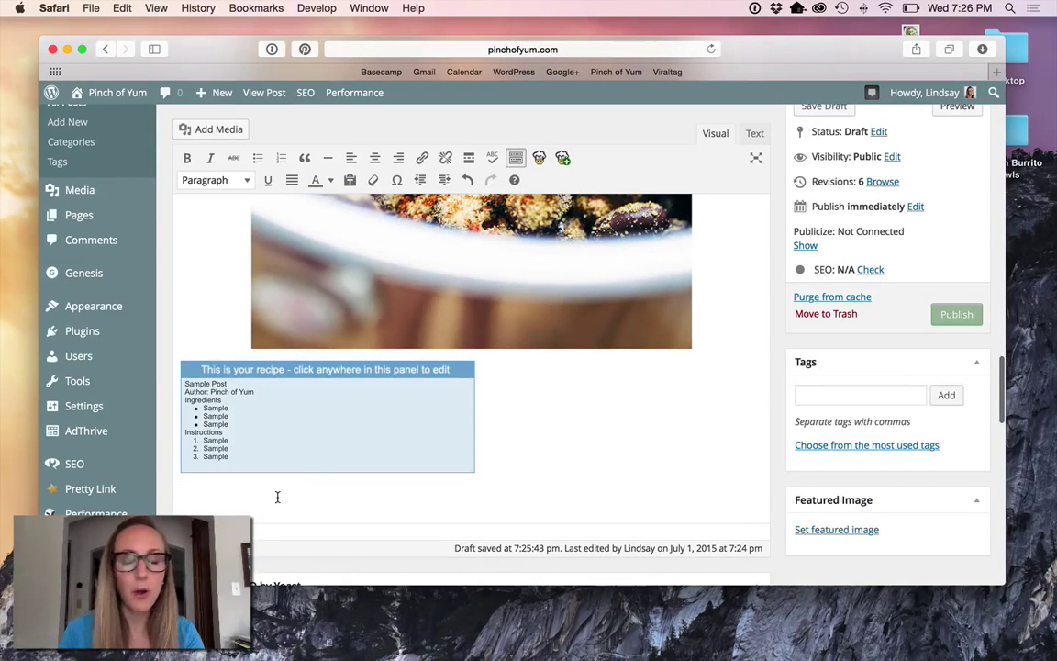
mouse_move(286, 455)
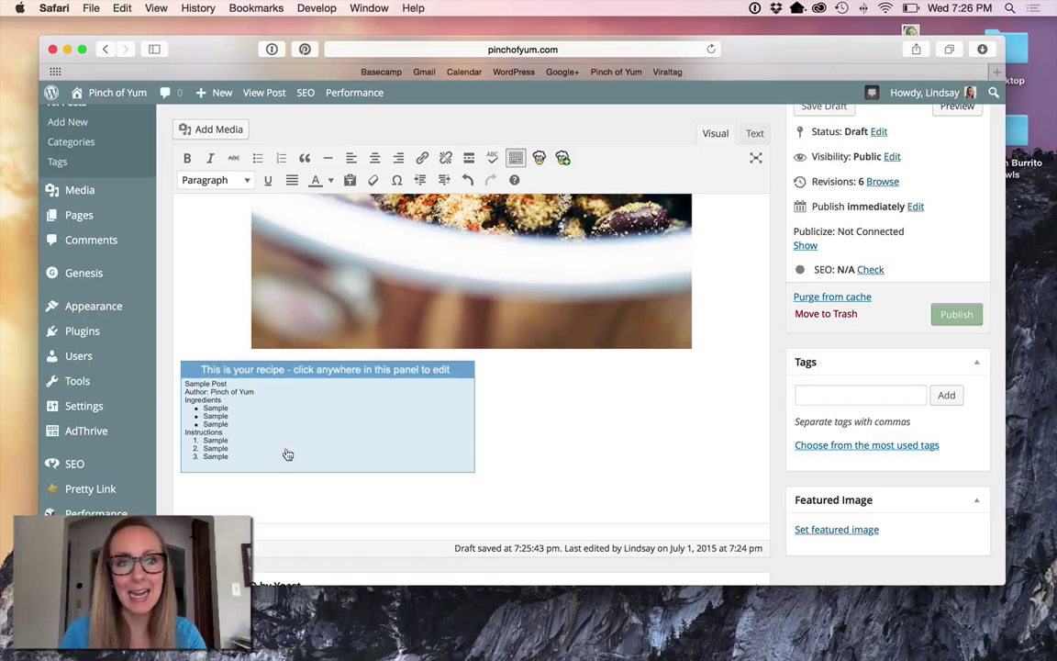
click(211, 128)
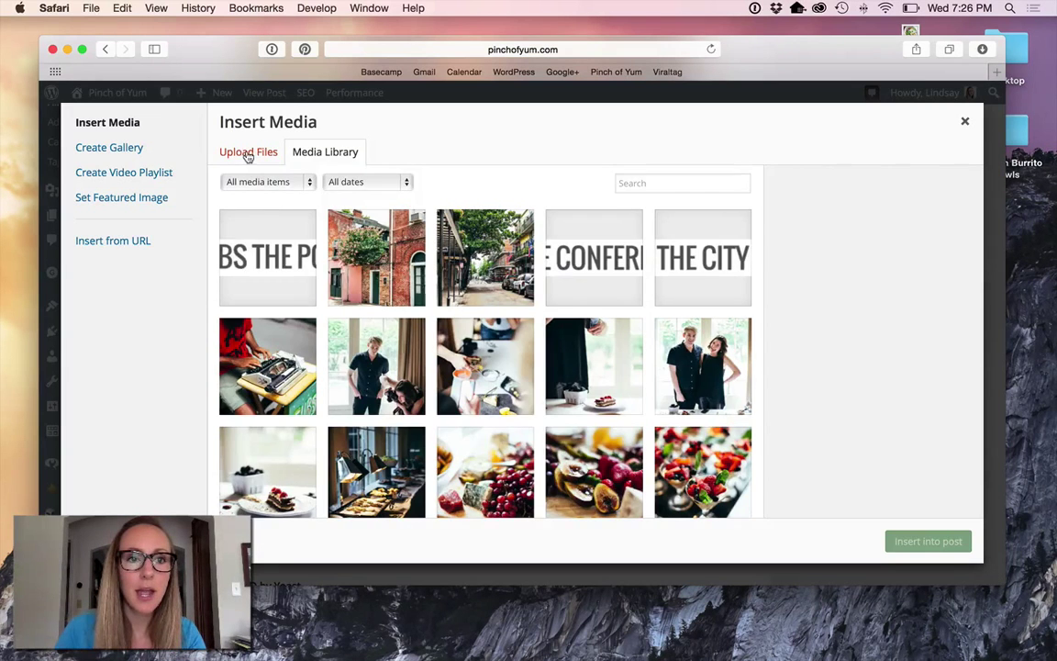
click(247, 151)
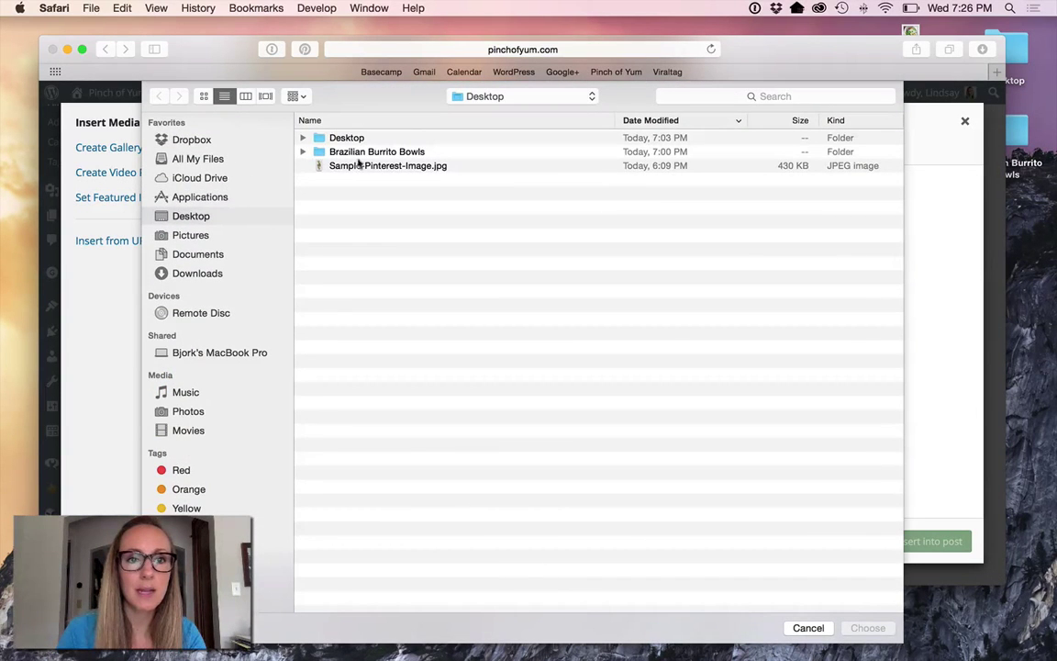
click(388, 165)
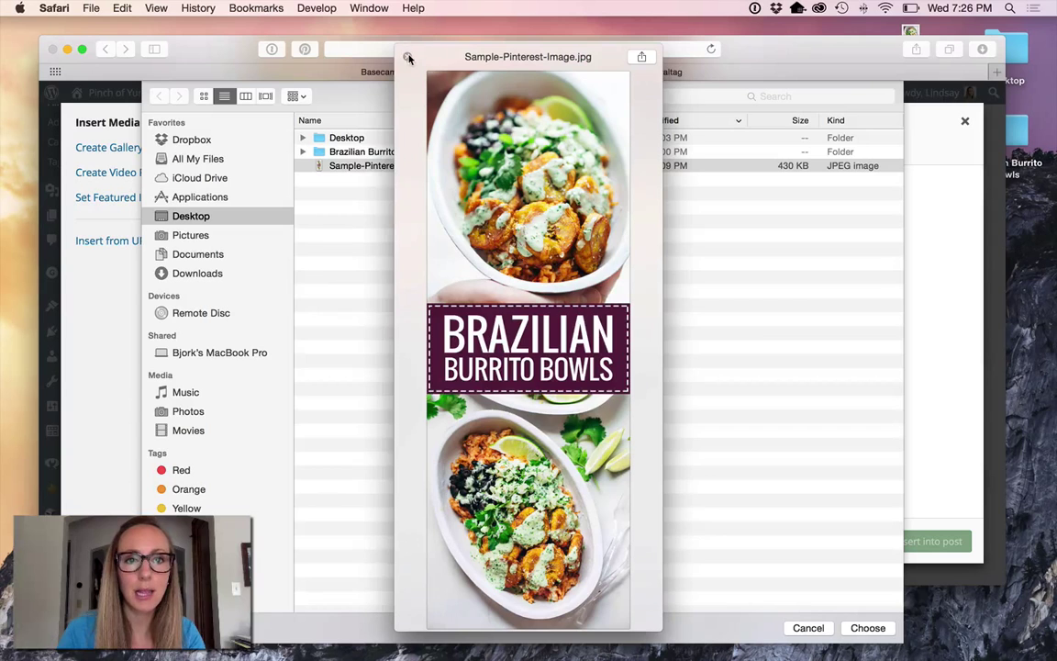
click(866, 627)
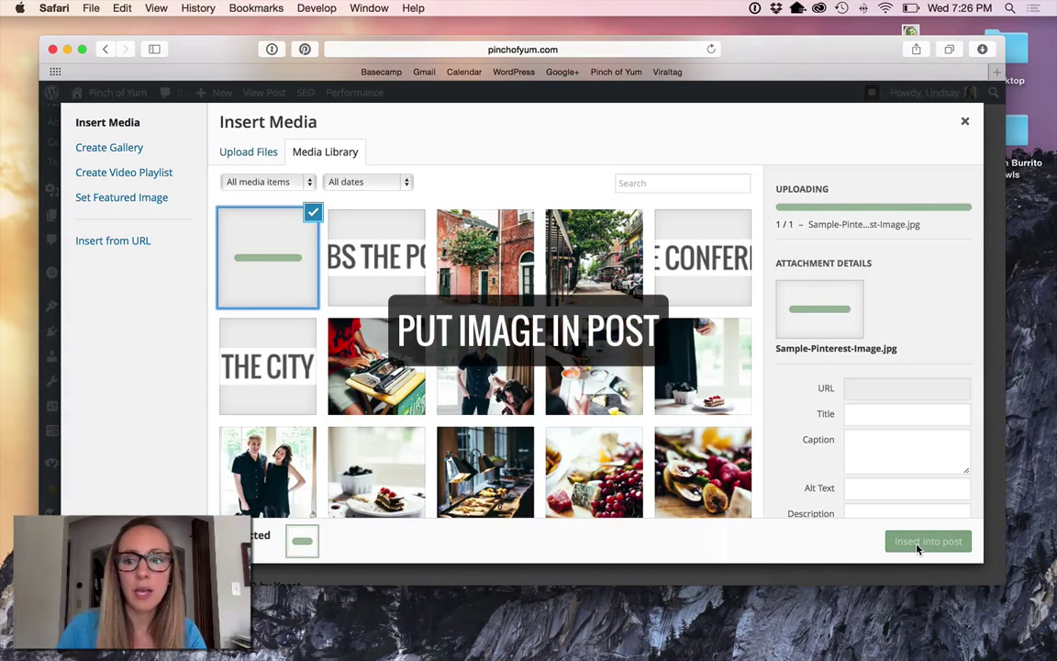
click(927, 539)
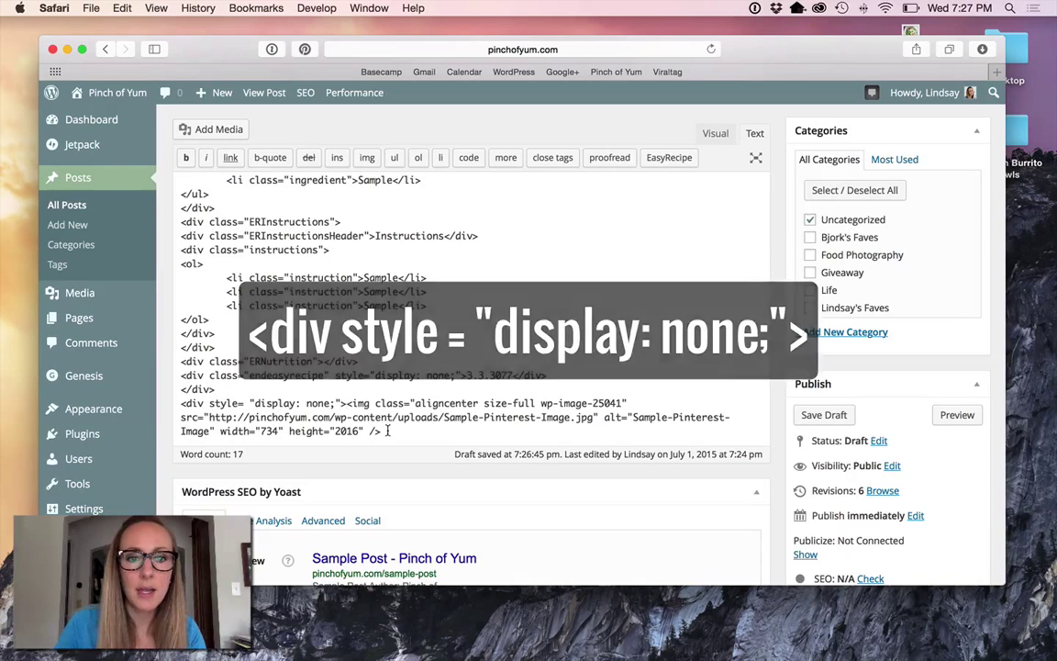
Close the hidden display:none div around the image tag with a </div> after it
drag(346, 404, 380, 431)
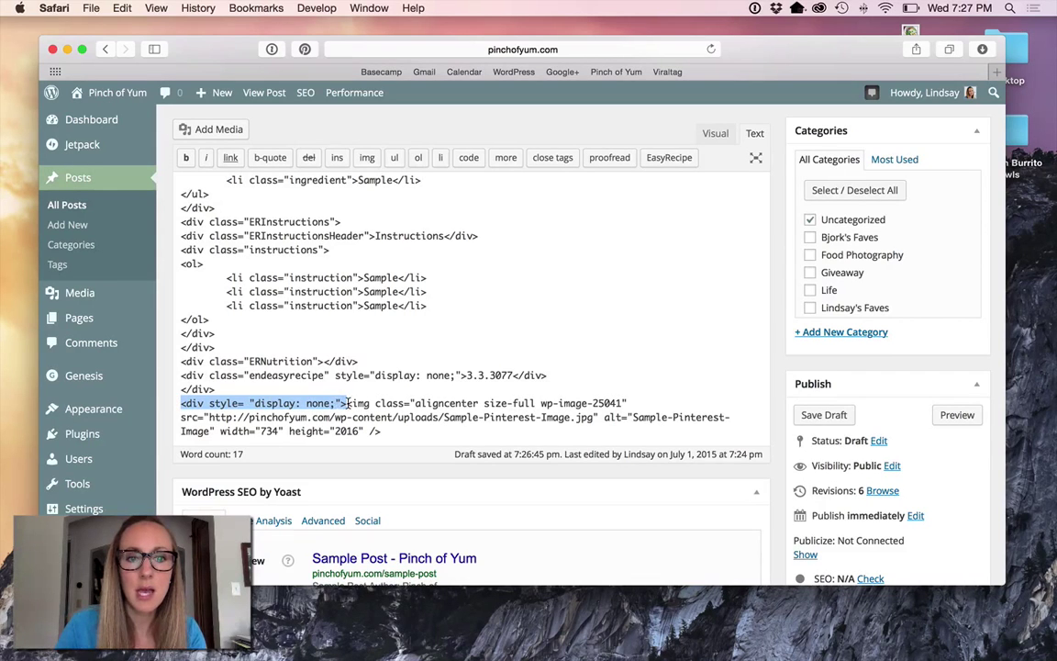
drag(347, 404, 386, 432)
text(<)
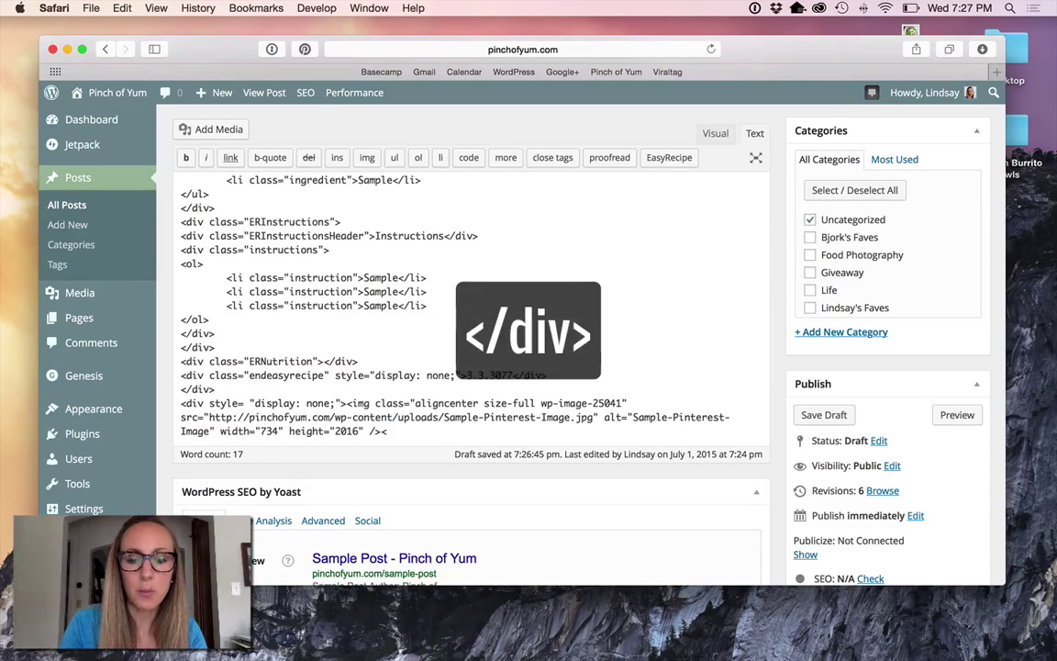
text(/div>)
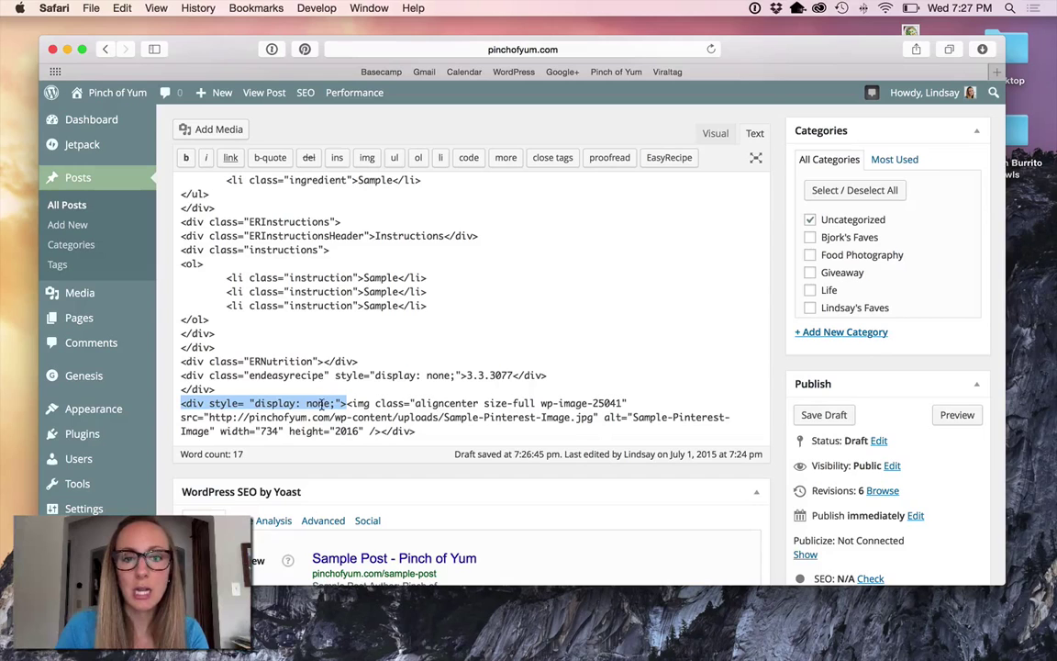
click(415, 431)
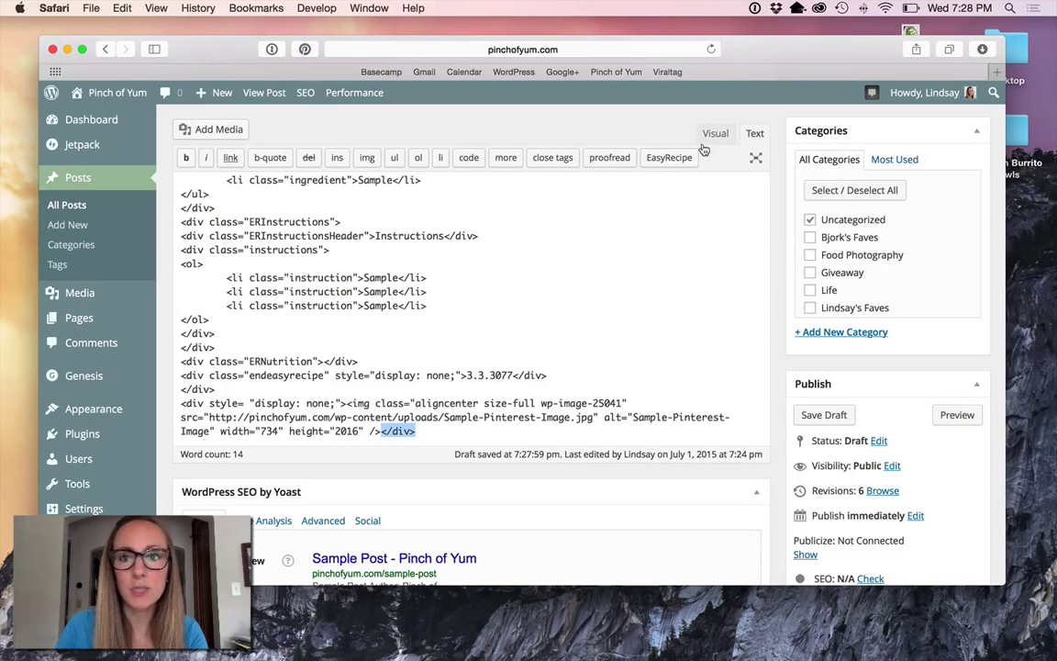
Switch to the Visual view, where the image no longer shows, and save the draft
click(715, 132)
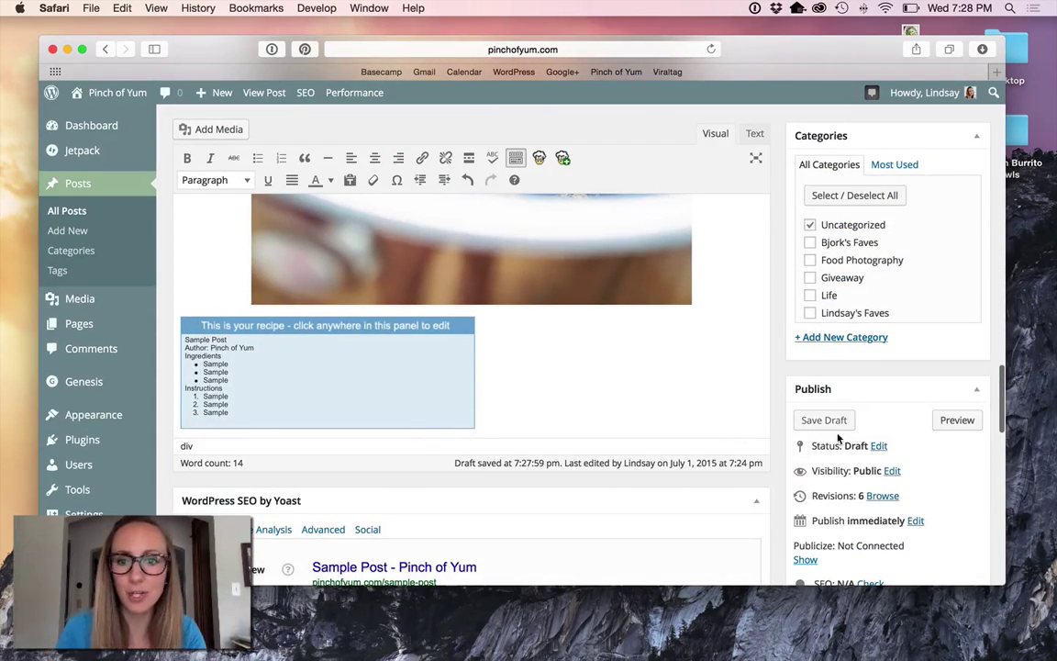
click(822, 418)
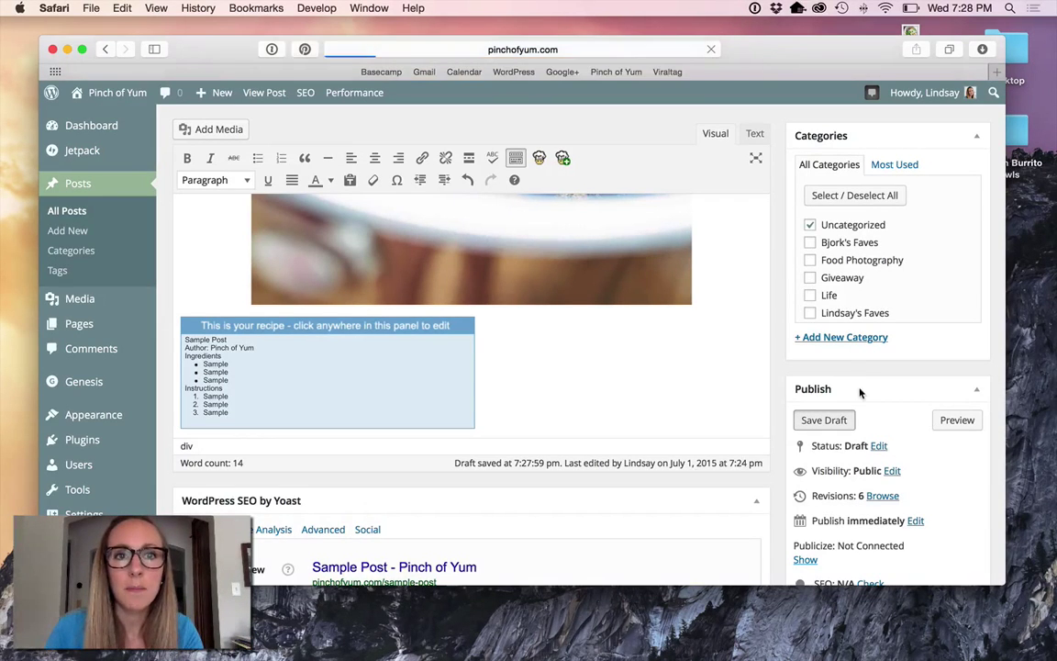
click(822, 418)
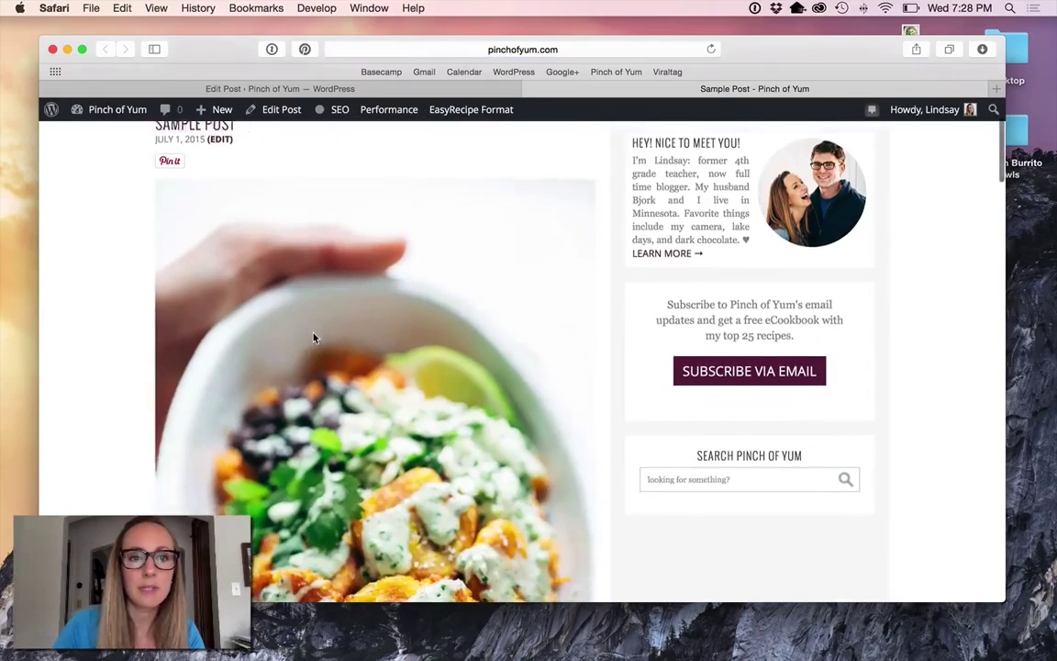
Scroll through the live sample post and bring up Pinterest's choose-a-pin overlay
scroll(down, 3)
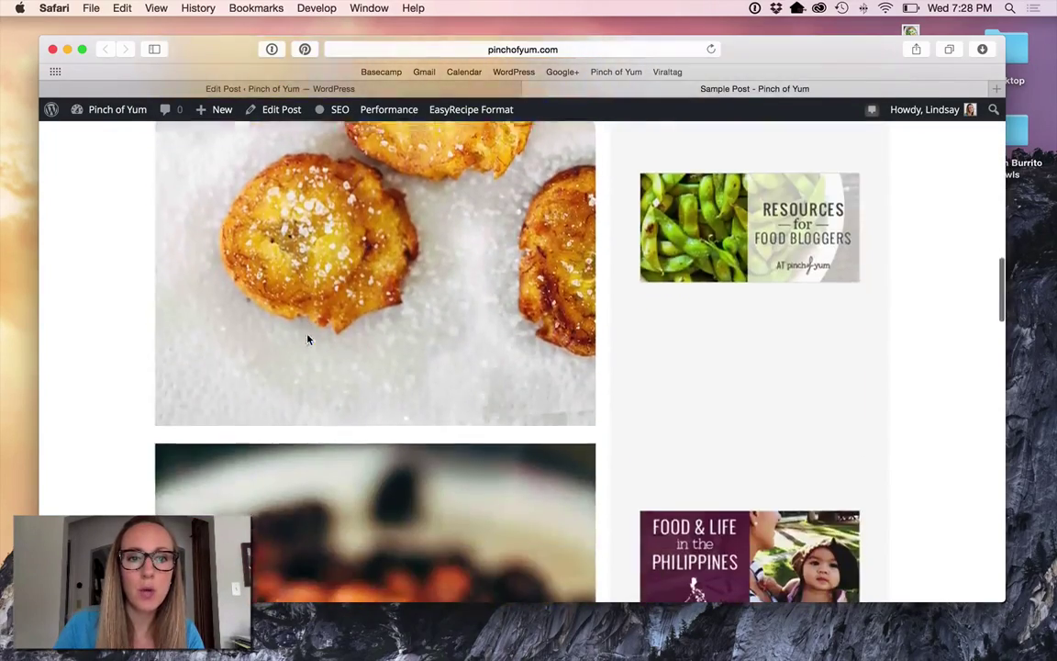
scroll(down, 3)
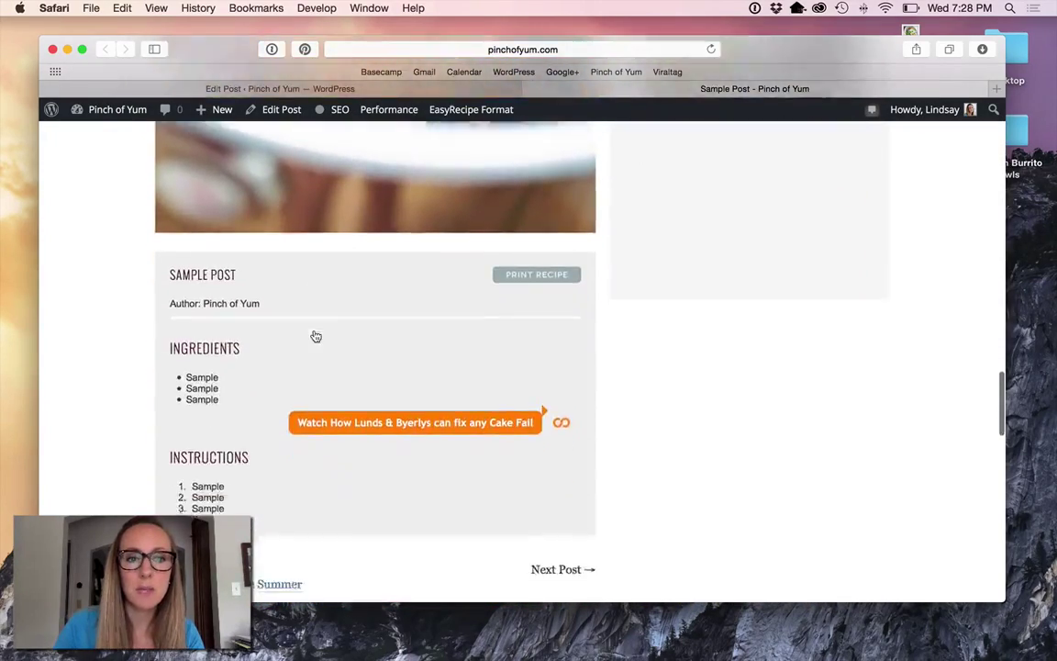
scroll(down, 3)
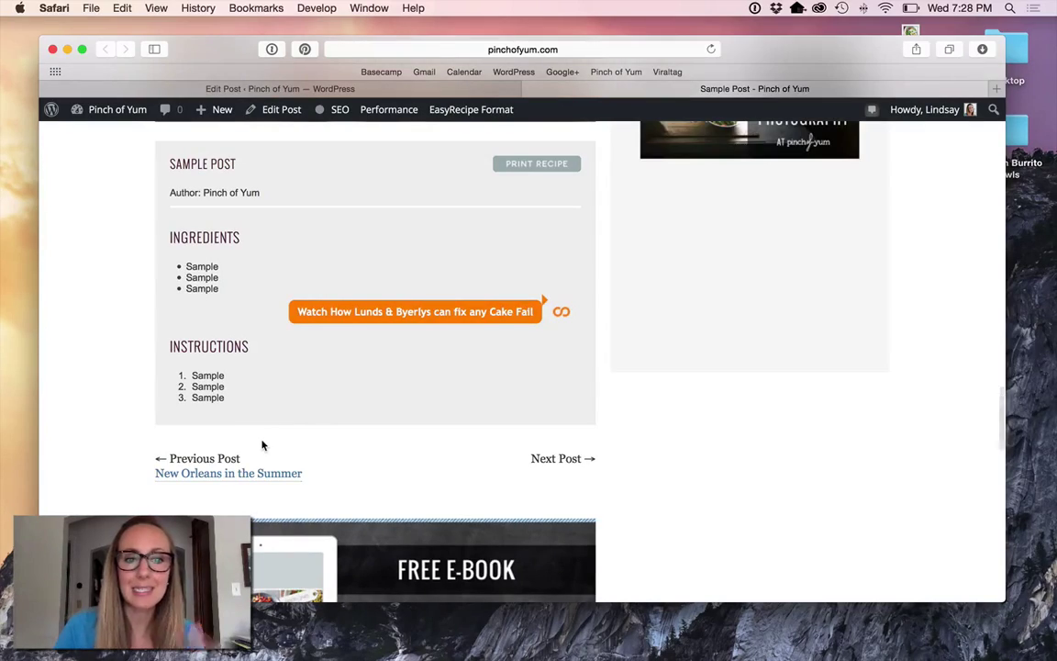
scroll(down, 3)
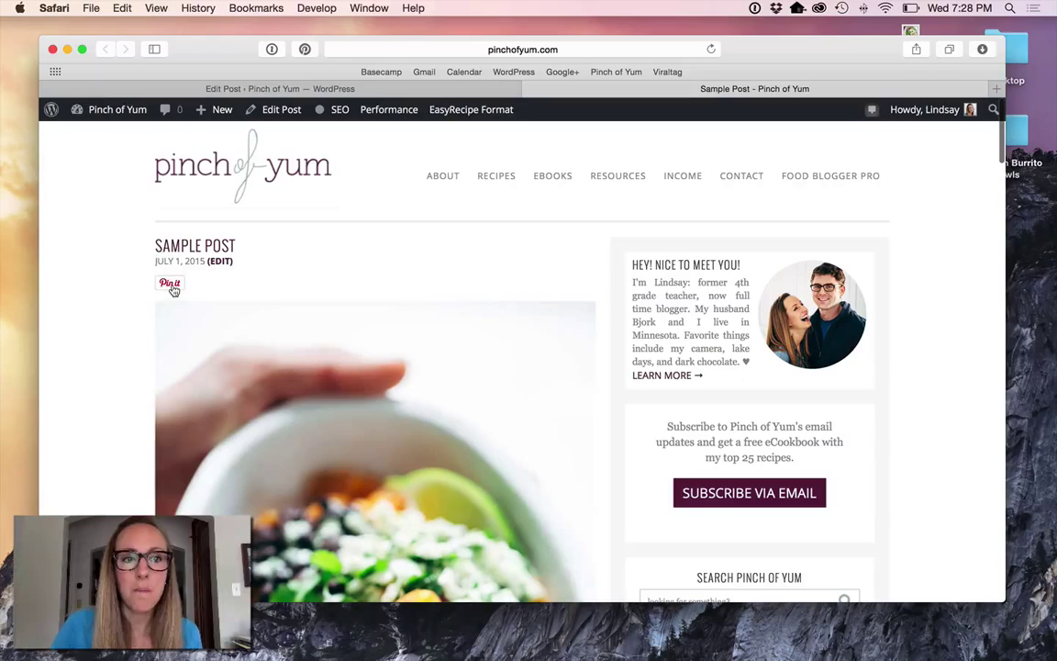
click(168, 284)
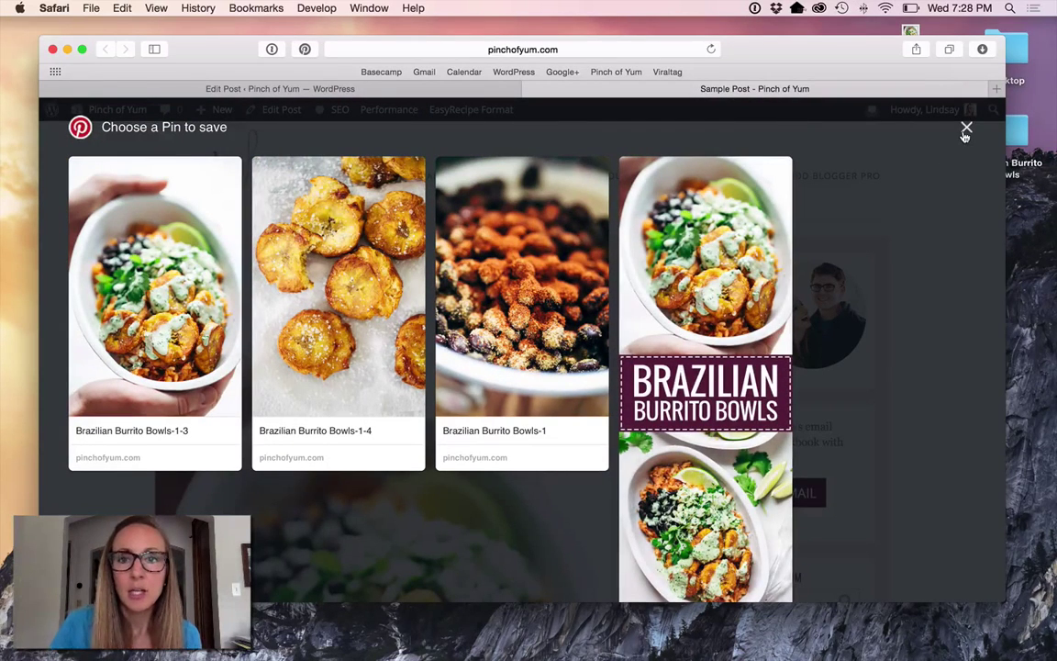
Return to the post's HTML, dismiss the EasyRecipe warning, and select the 'Sample-Pinterest-Image' alt text
click(965, 127)
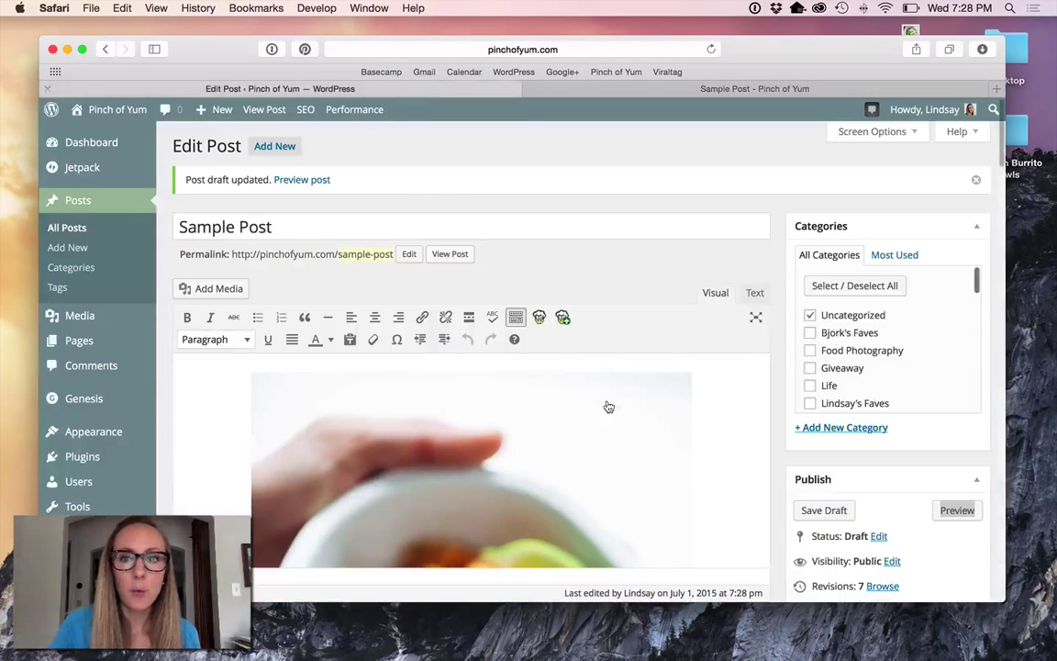
scroll(down, 3)
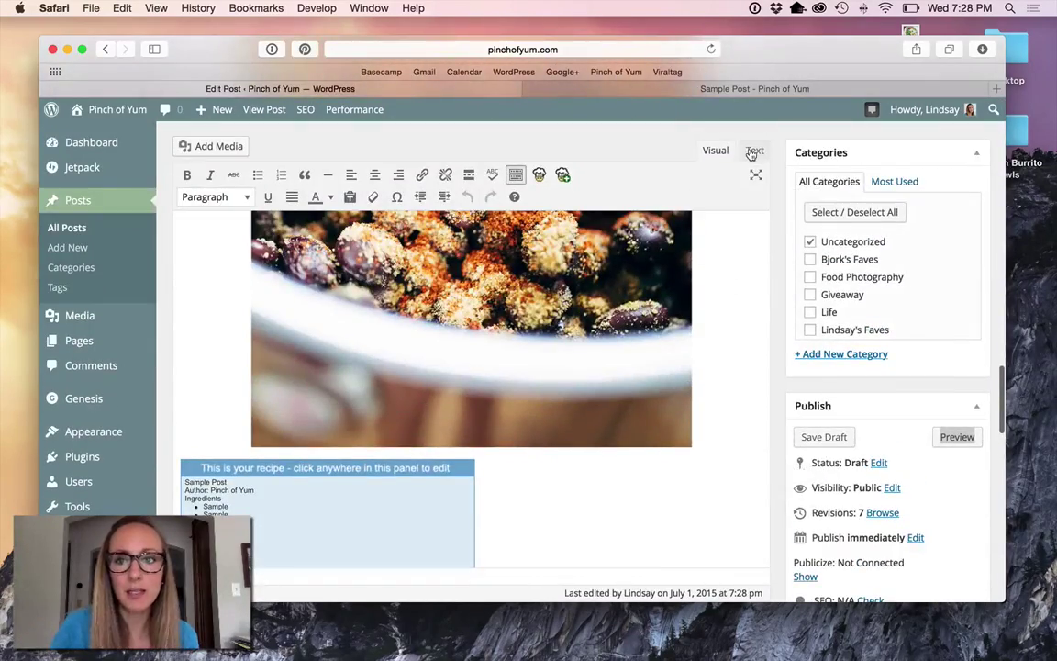
scroll(down, 3)
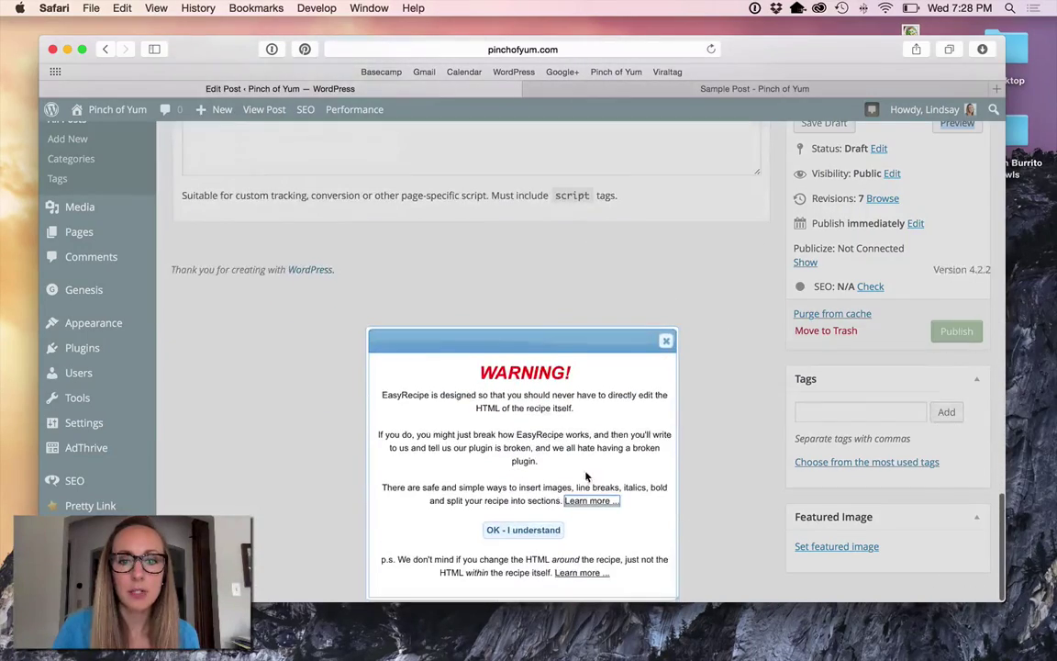
click(522, 528)
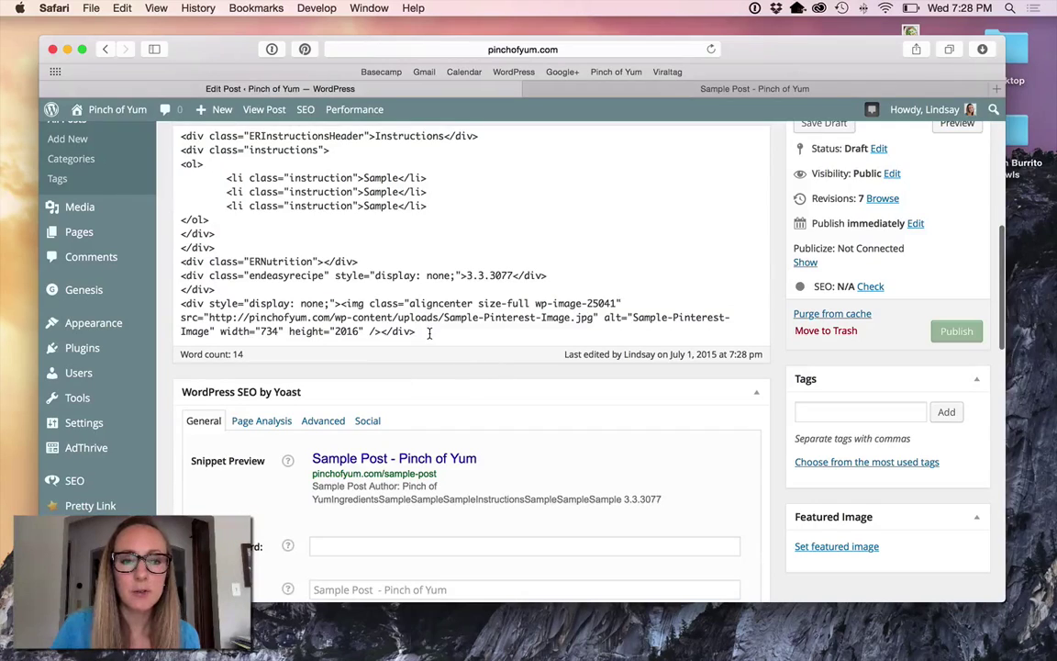
drag(181, 303, 415, 330)
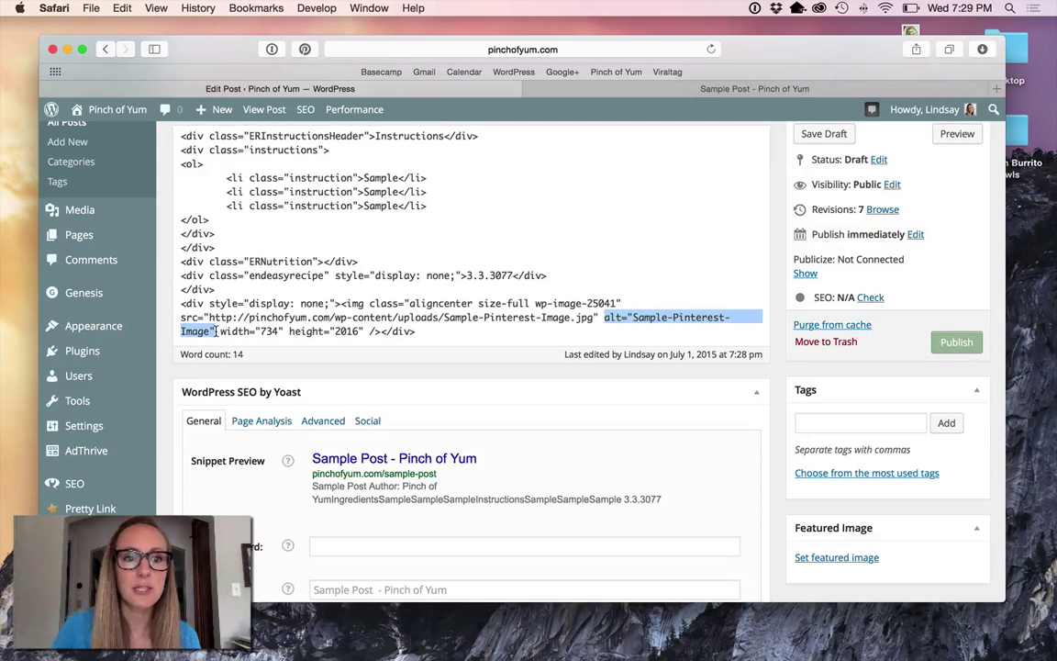
Replace the alt text with a Spicy Brazilian Burrito Bowls description and save the draft
scroll(down, 3)
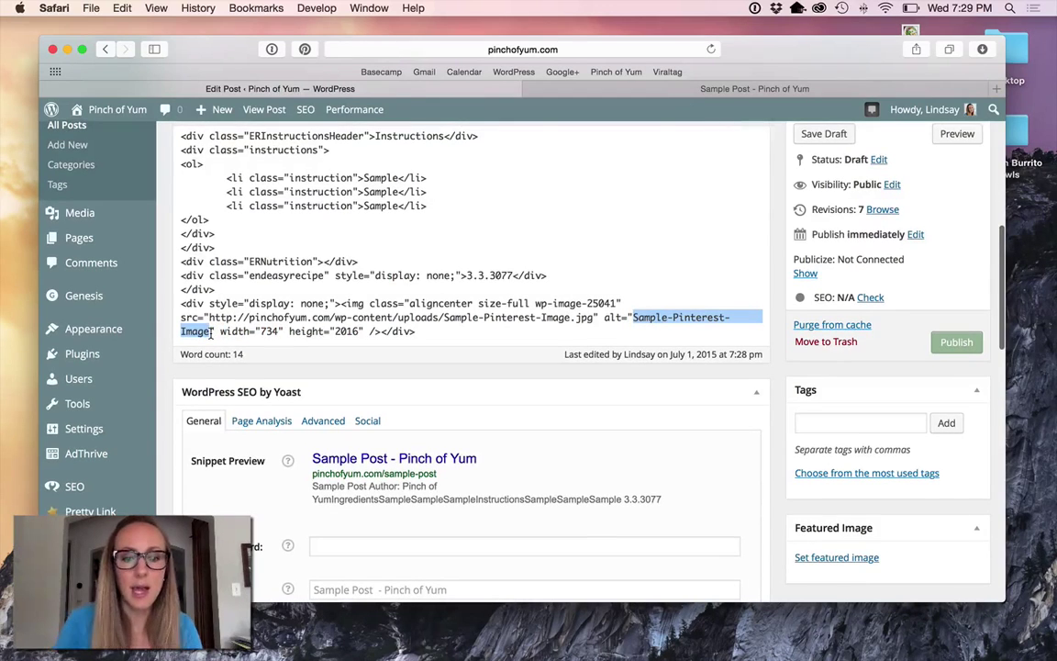
text(Spicy Brazilian Burrito Bowl)
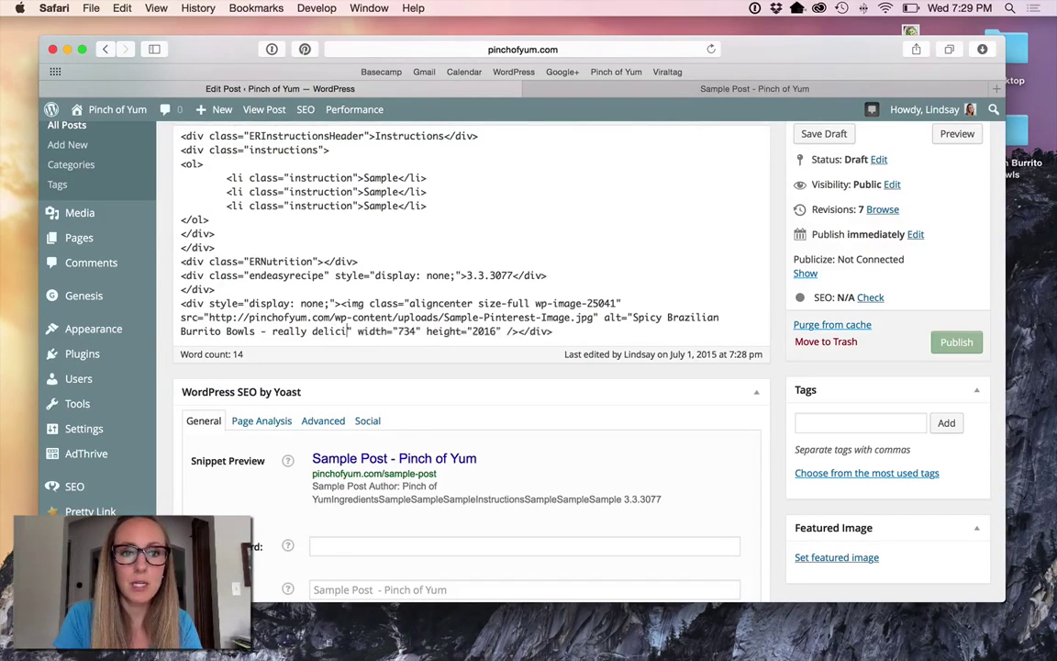
text(super yum! wow!)
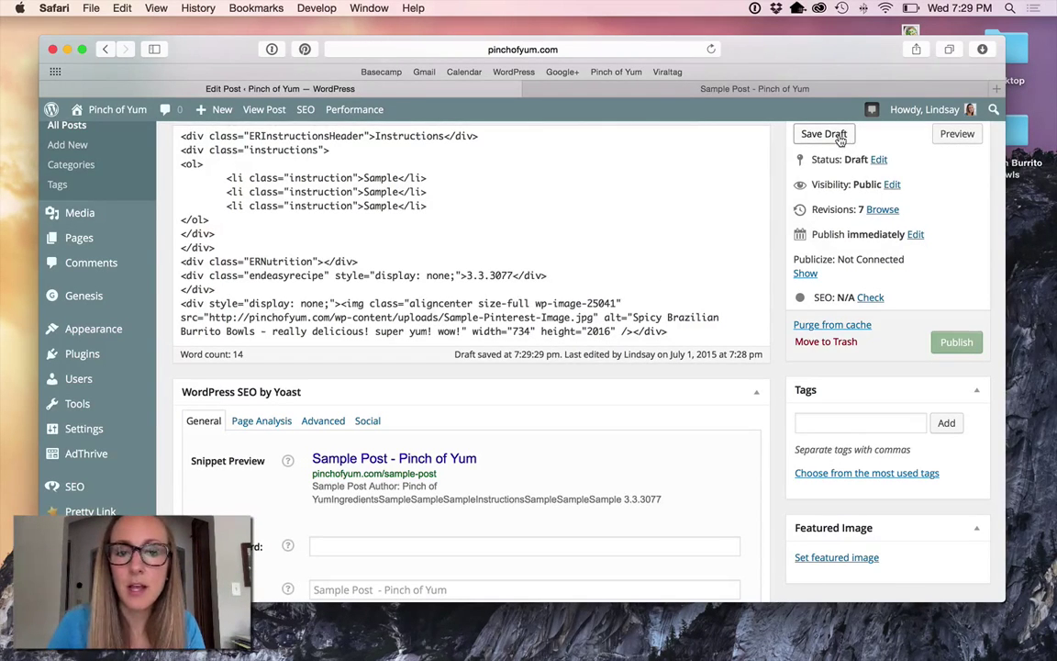
click(822, 134)
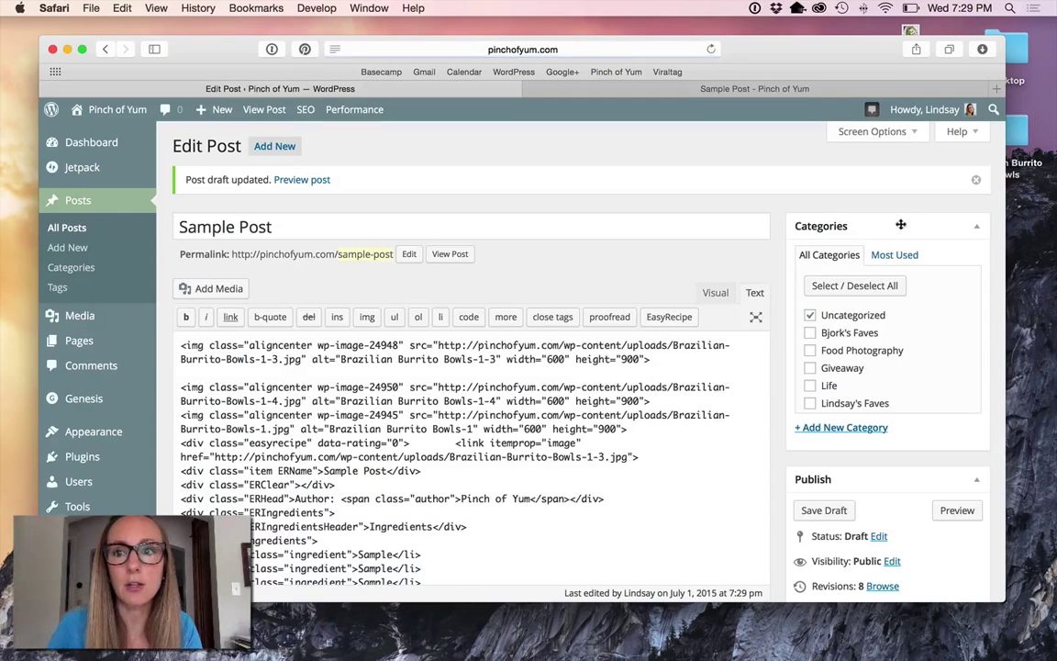
Reload the live Sample Post tab so the pin chooser shows the new description
right_click(958, 425)
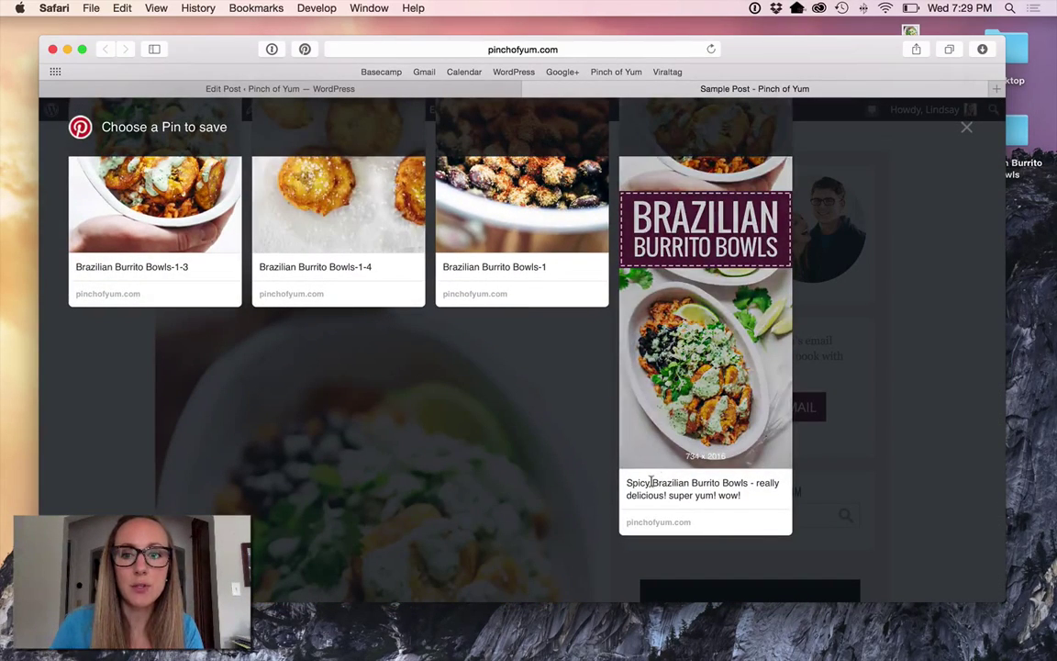
mouse_move(730, 424)
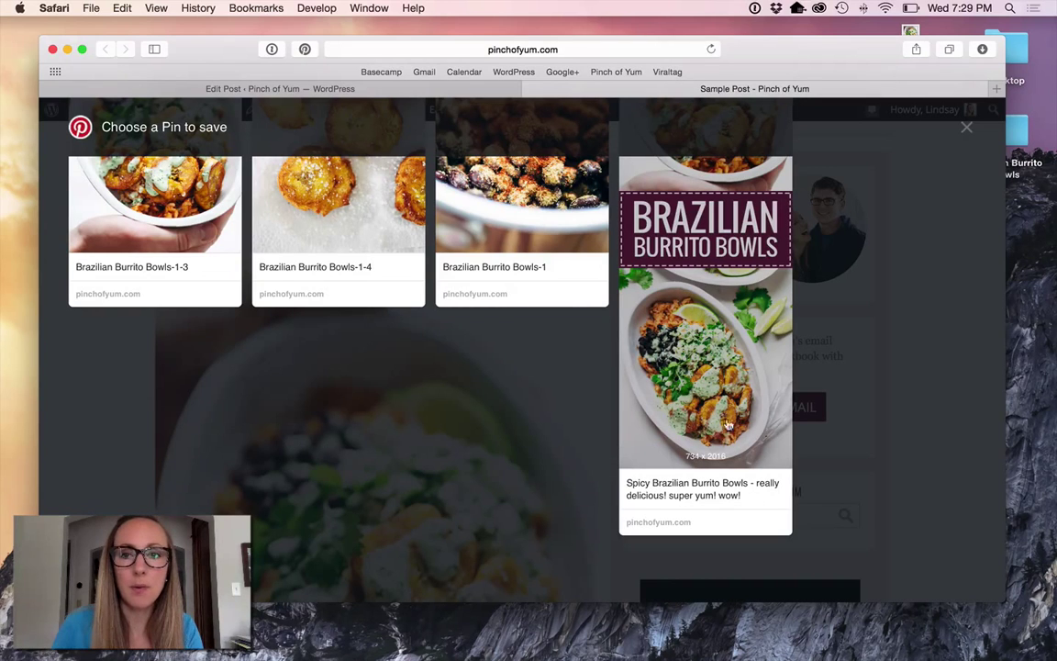